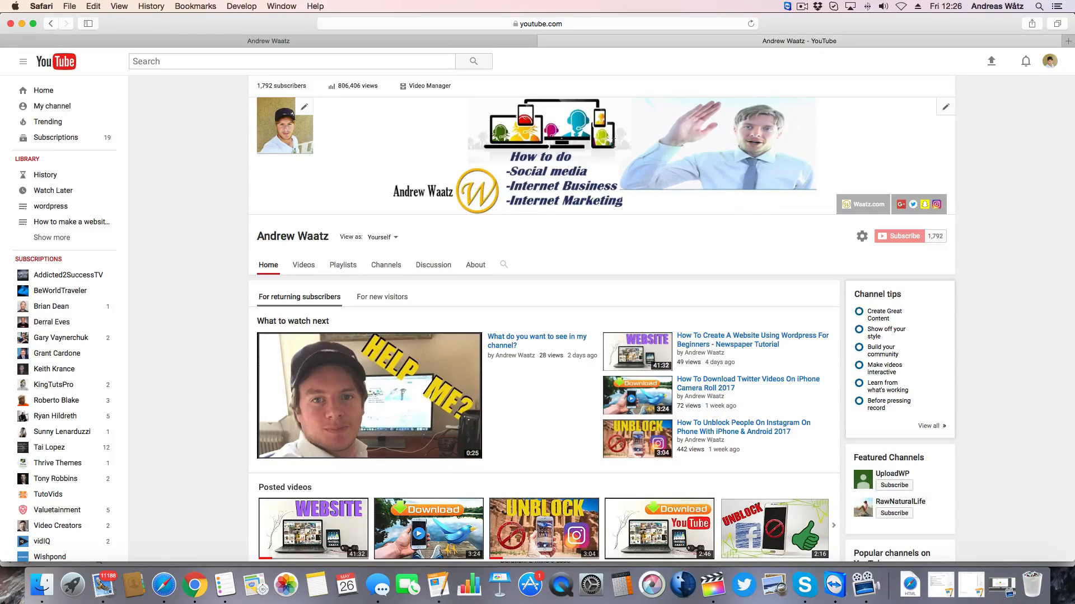
{"action": "mouse_move", "coordinate": [937, 204]}
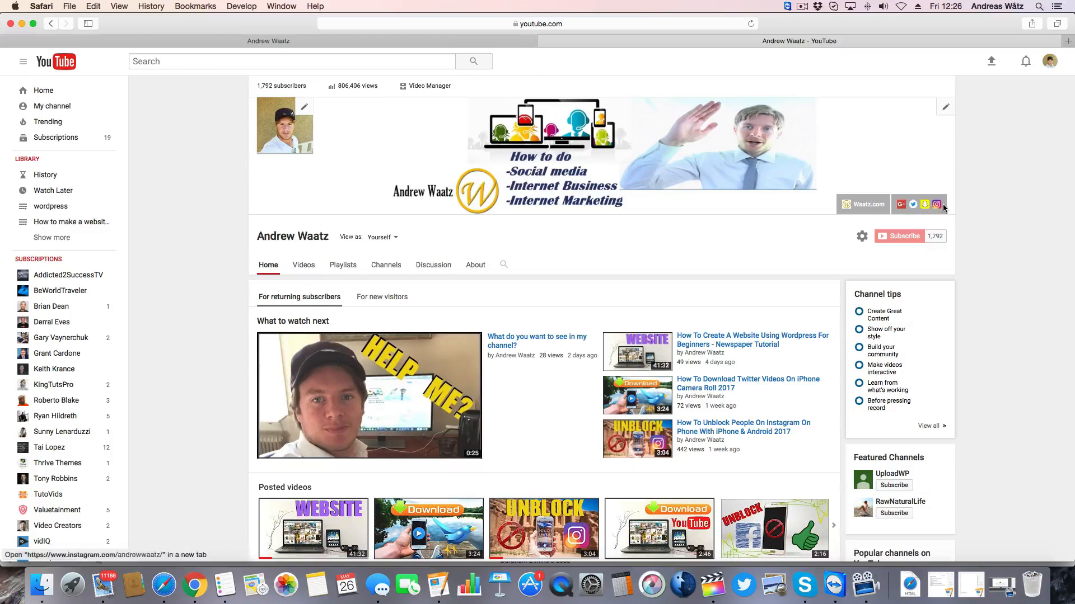
{"action": "mouse_move", "coordinate": [913, 204]}
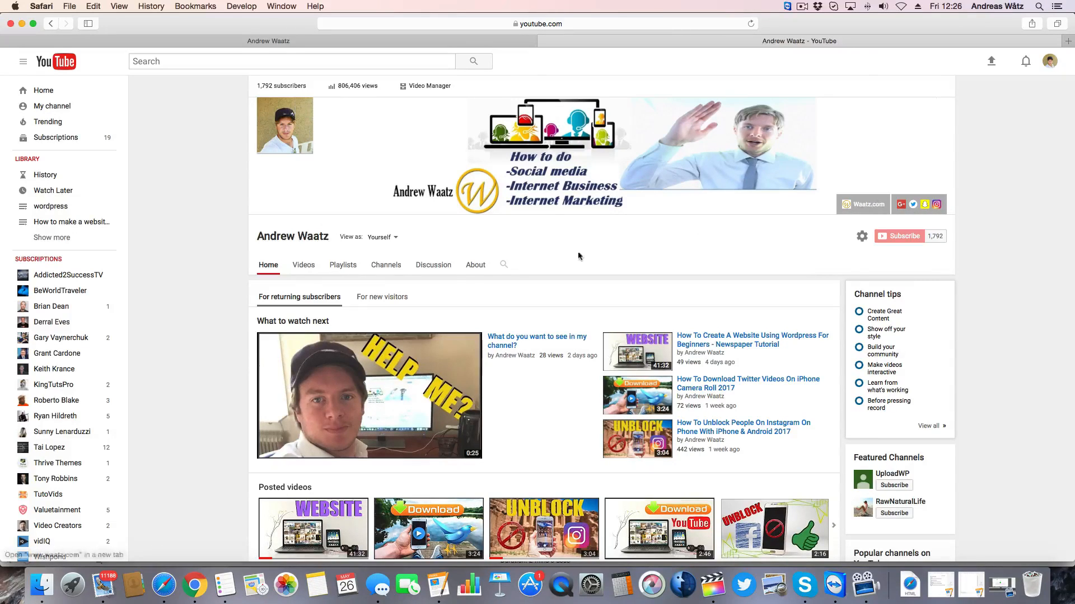
{"action": "mouse_move", "coordinate": [474, 265]}
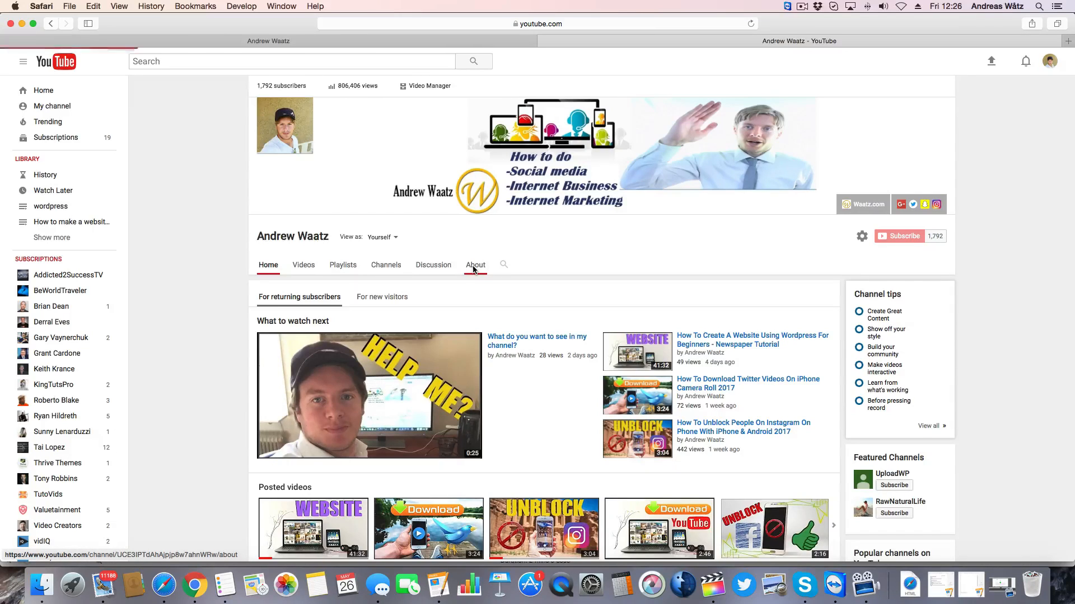
View the channel's About page with its current Waatz.com, Snapchat, Google+, twitter and Instagram links.
{"action": "left_click", "coordinate": [475, 266]}
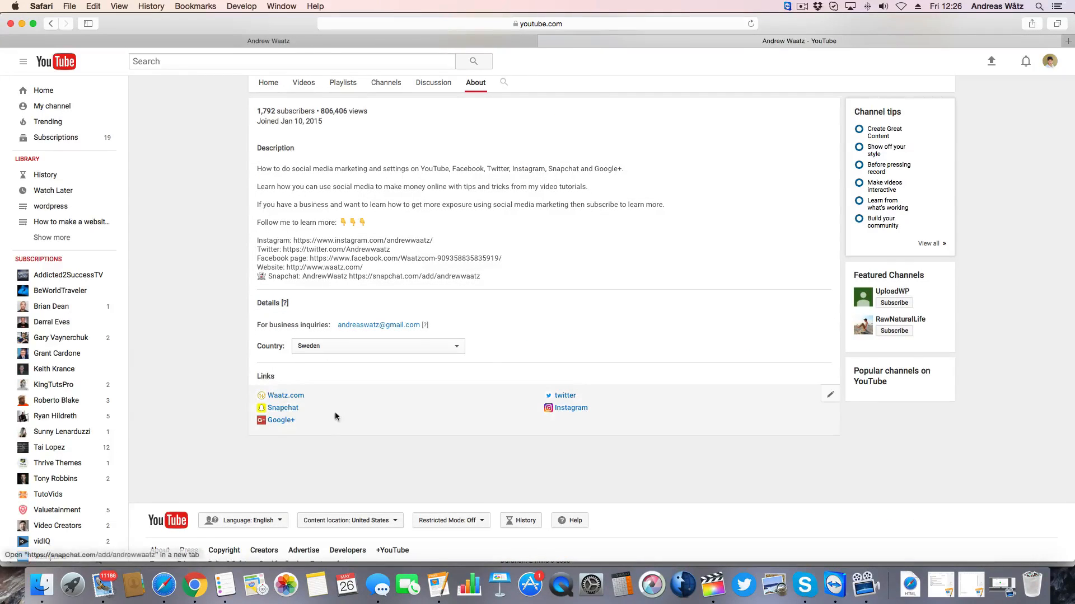
{"action": "mouse_move", "coordinate": [441, 409]}
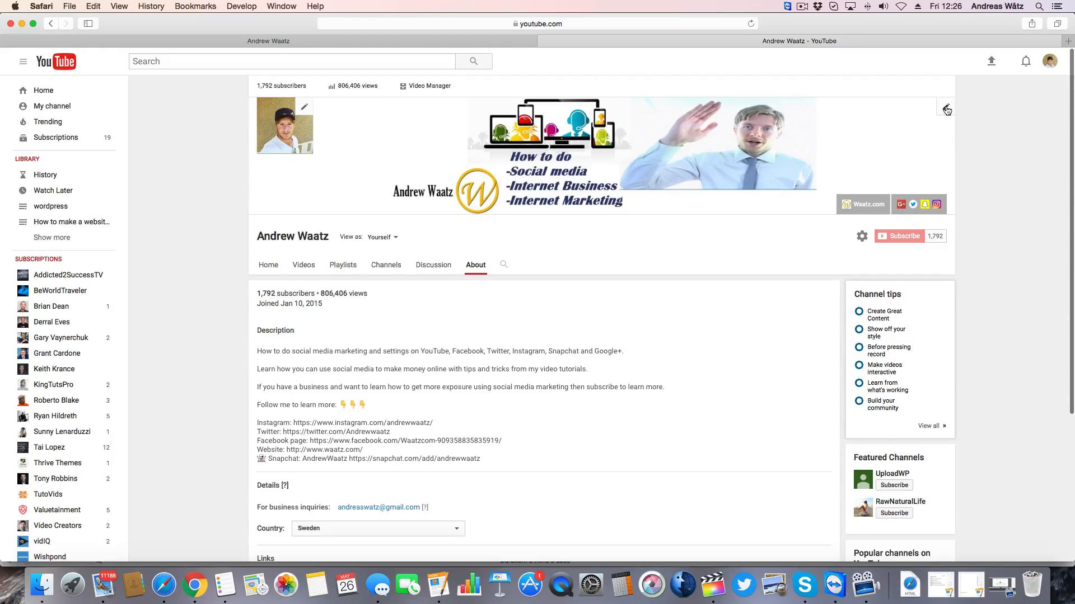
In the channel header's link editor, add a new custom link titled 'Facebook'.
{"action": "left_click", "coordinate": [946, 109]}
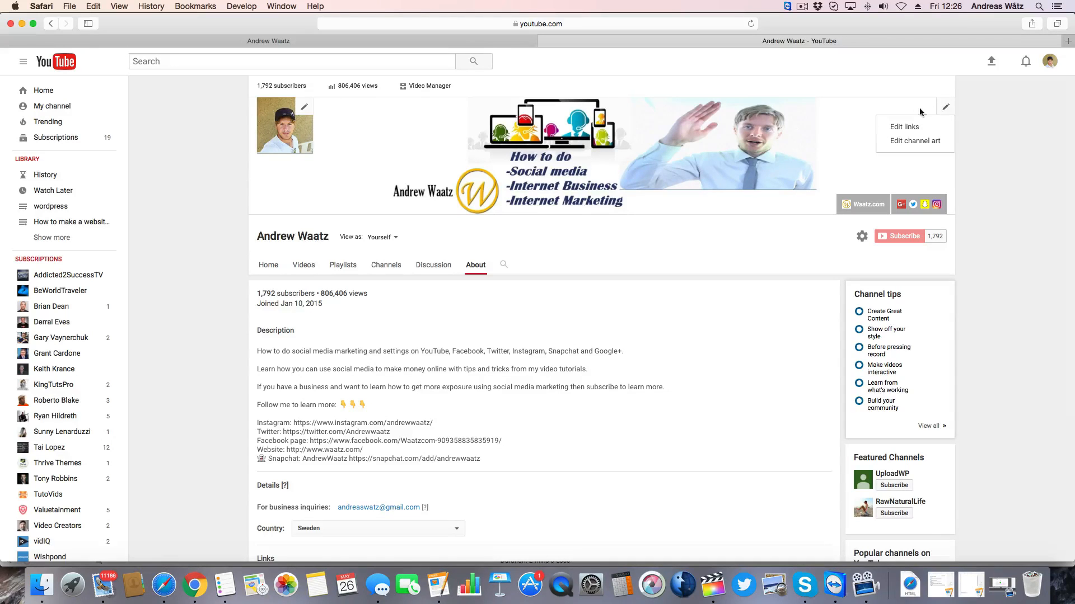
{"action": "scroll", "scroll_direction": "down", "scroll_amount": 3}
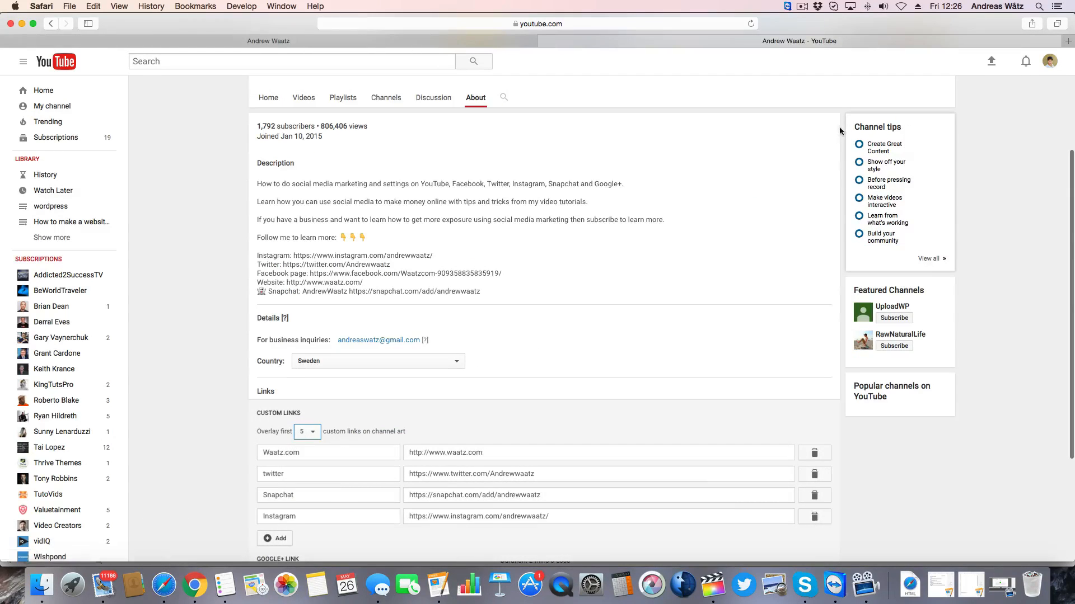
{"action": "scroll", "scroll_direction": "down", "scroll_amount": 3}
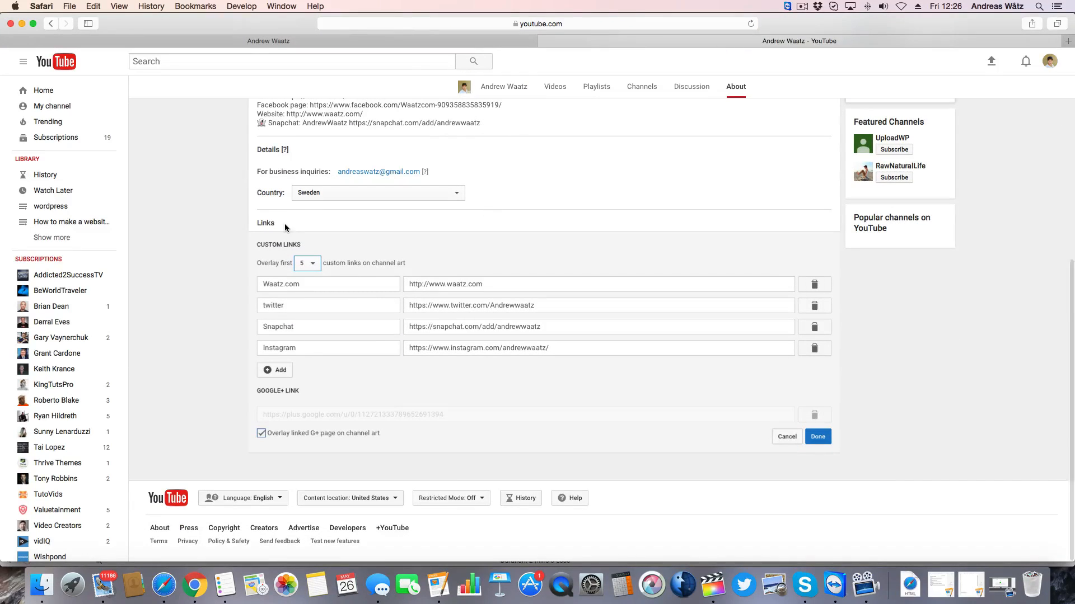
{"action": "left_click", "coordinate": [275, 370]}
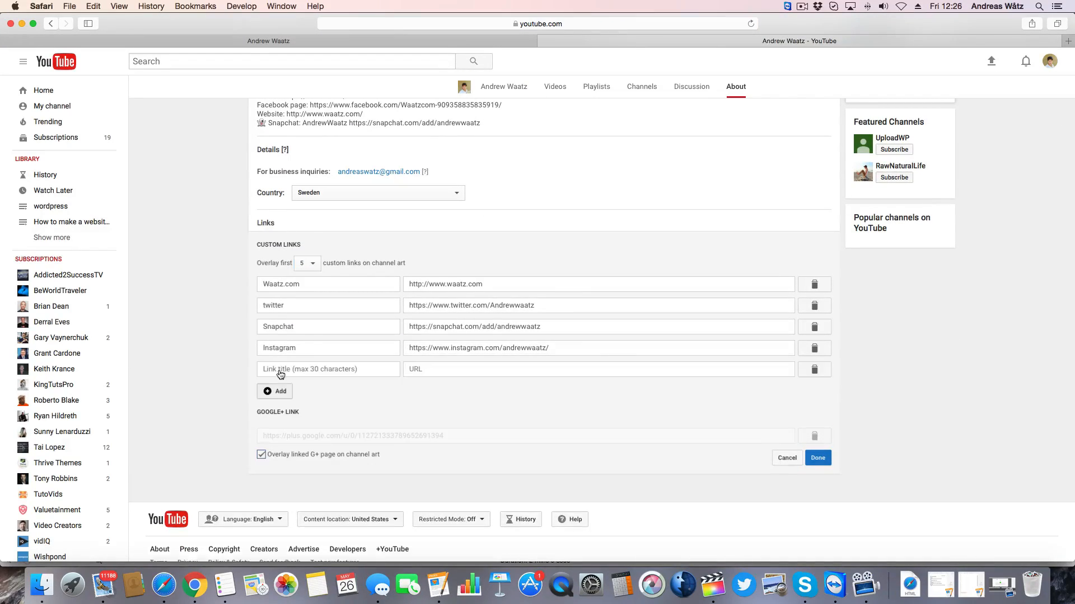
{"action": "type", "text": "Face"}
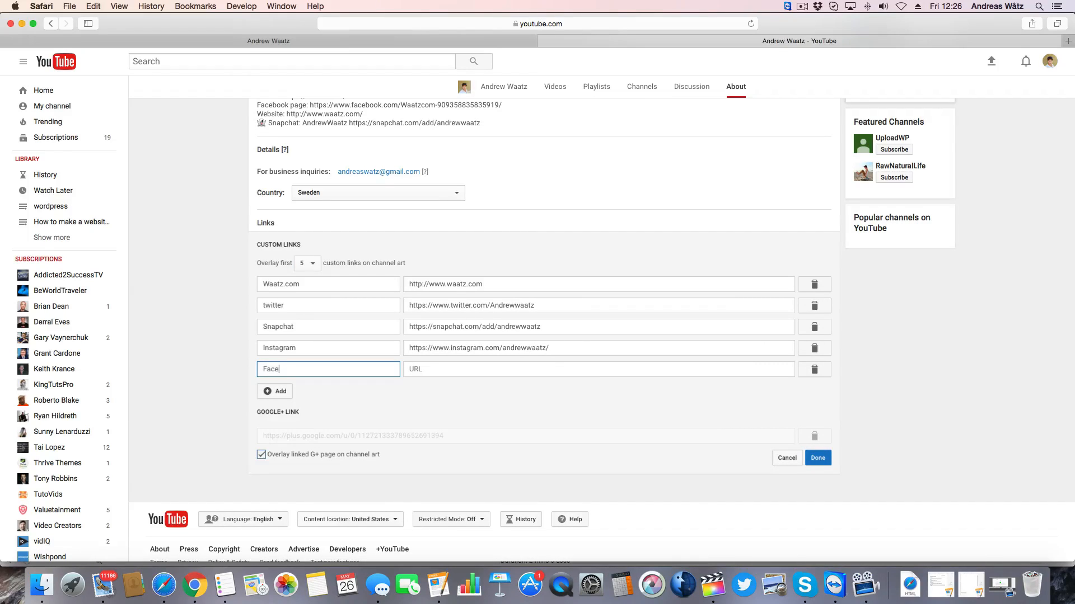
{"action": "type", "text": "book"}
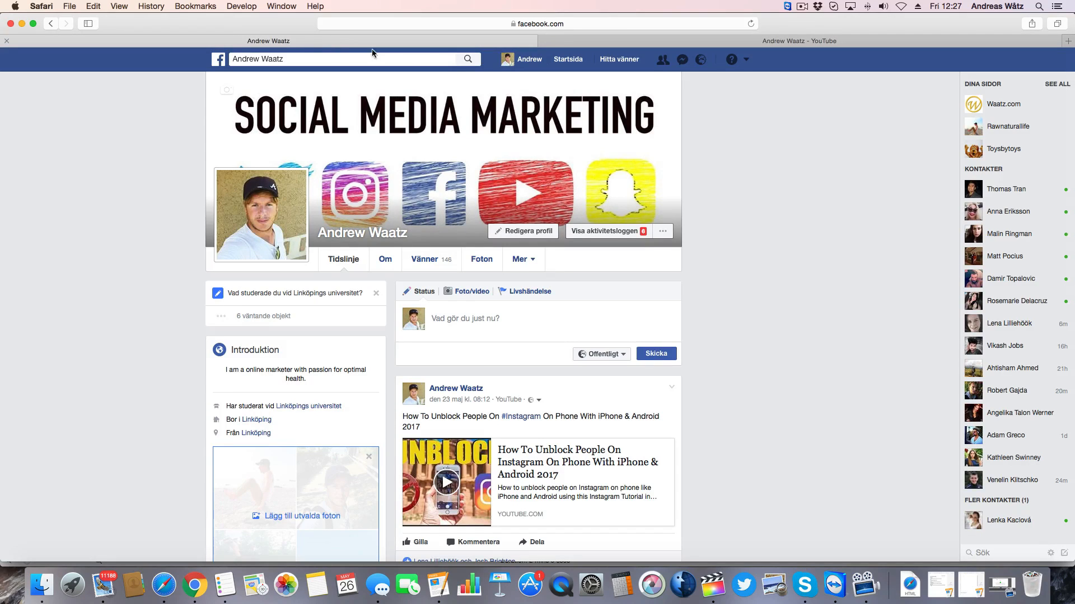
Check the Facebook profile timeline in the other tab, peeking at the account menu.
{"action": "scroll", "scroll_direction": "down", "scroll_amount": 3}
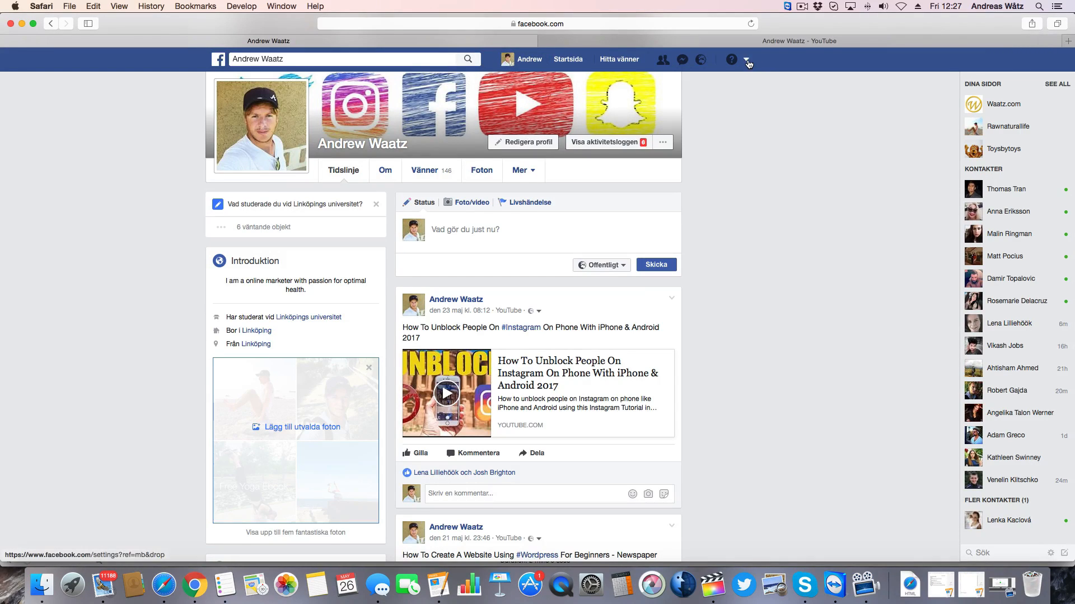
{"action": "left_click", "coordinate": [746, 61]}
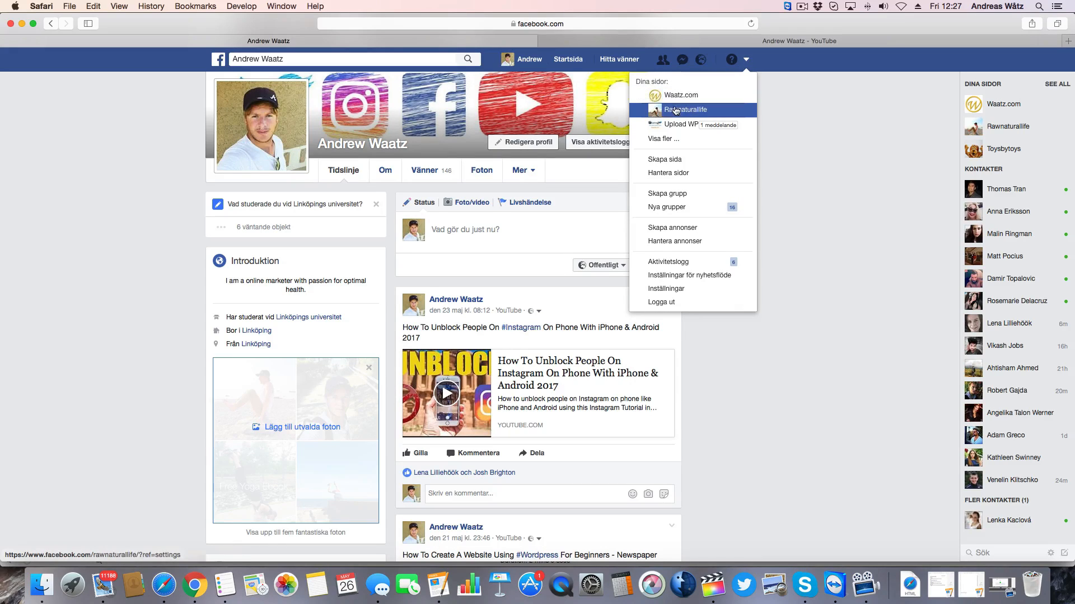
{"action": "mouse_move", "coordinate": [808, 111]}
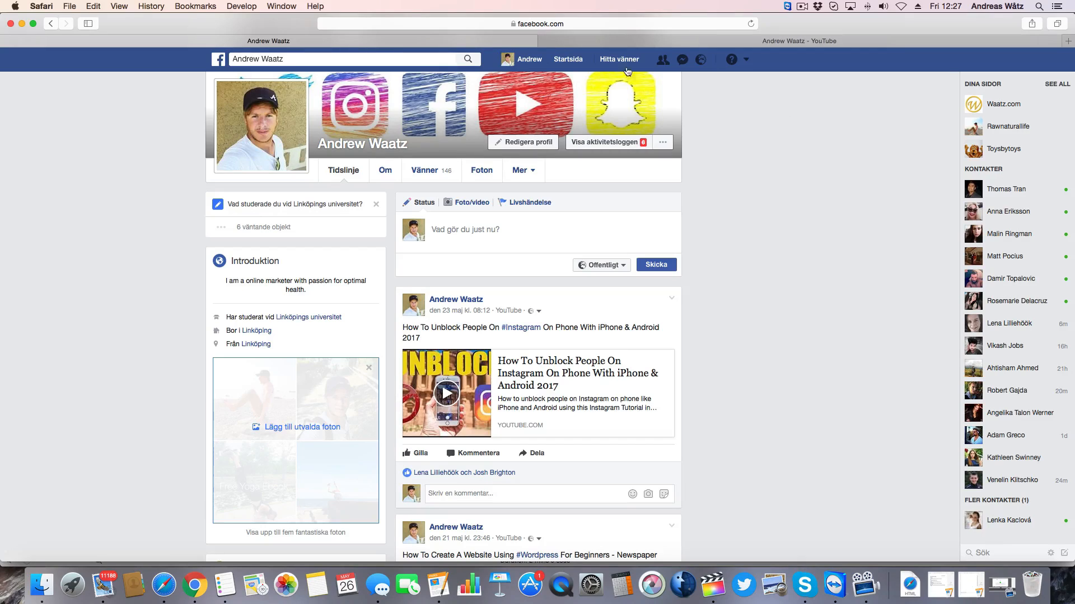
{"action": "left_click", "coordinate": [538, 23]}
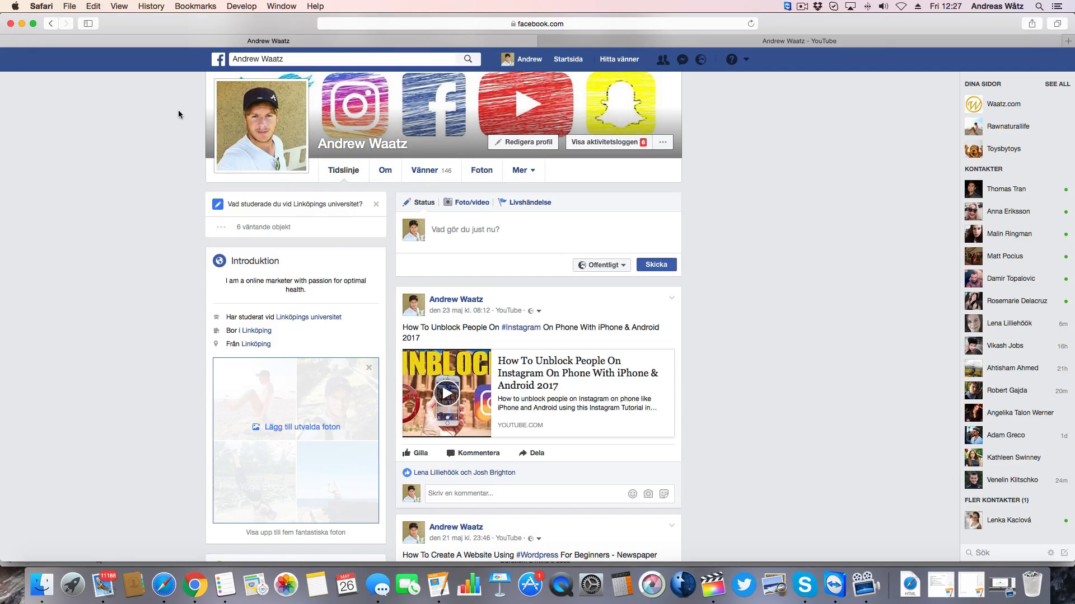
{"action": "left_click", "coordinate": [798, 40]}
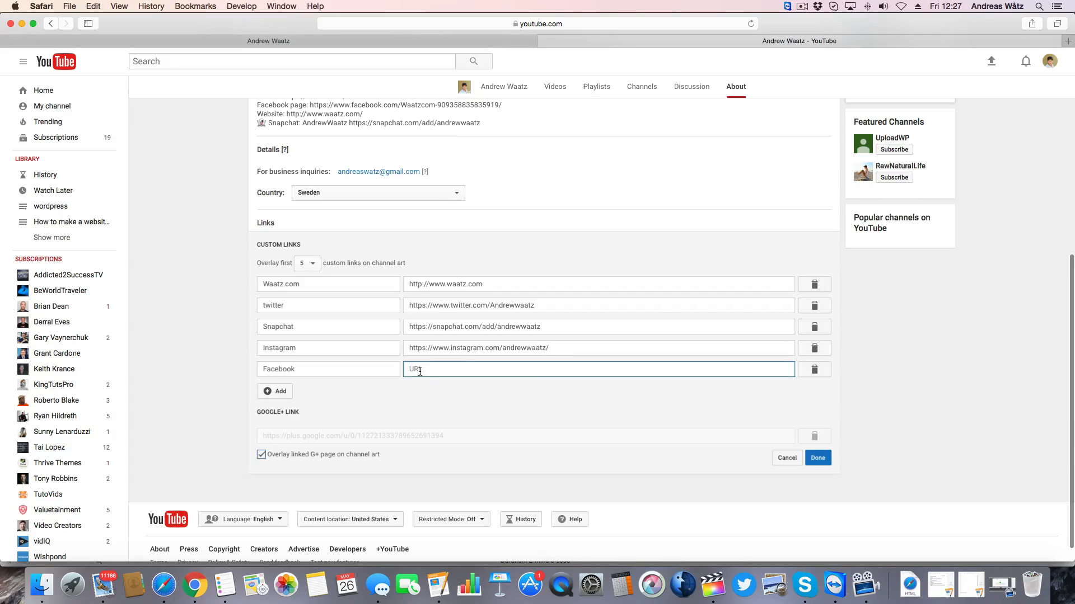
{"action": "type", "text": "https://www.facebook.com/Andrewwaatz"}
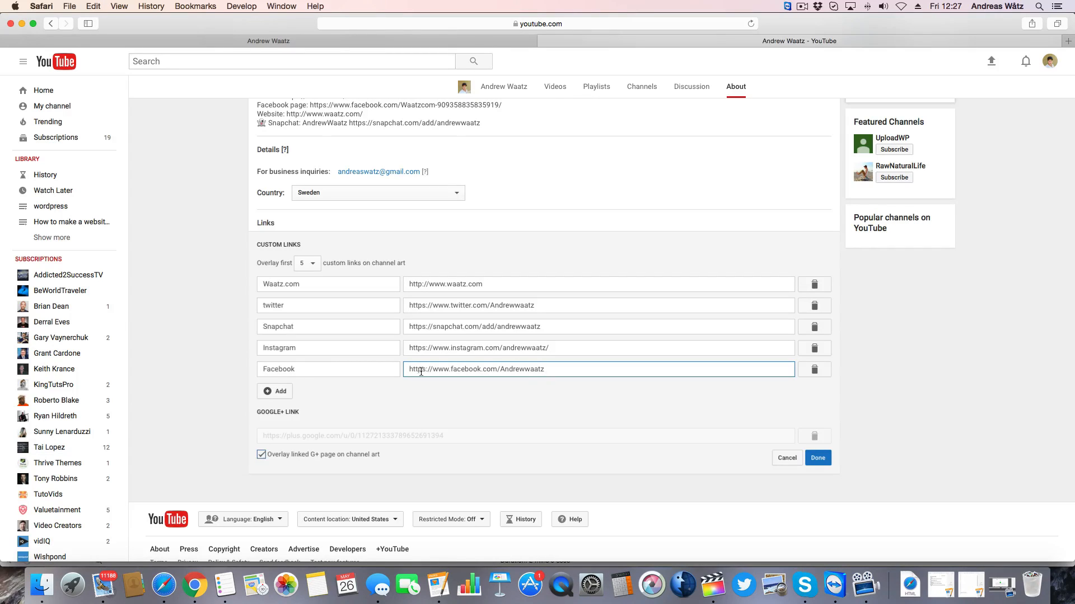
{"action": "left_click", "coordinate": [817, 458]}
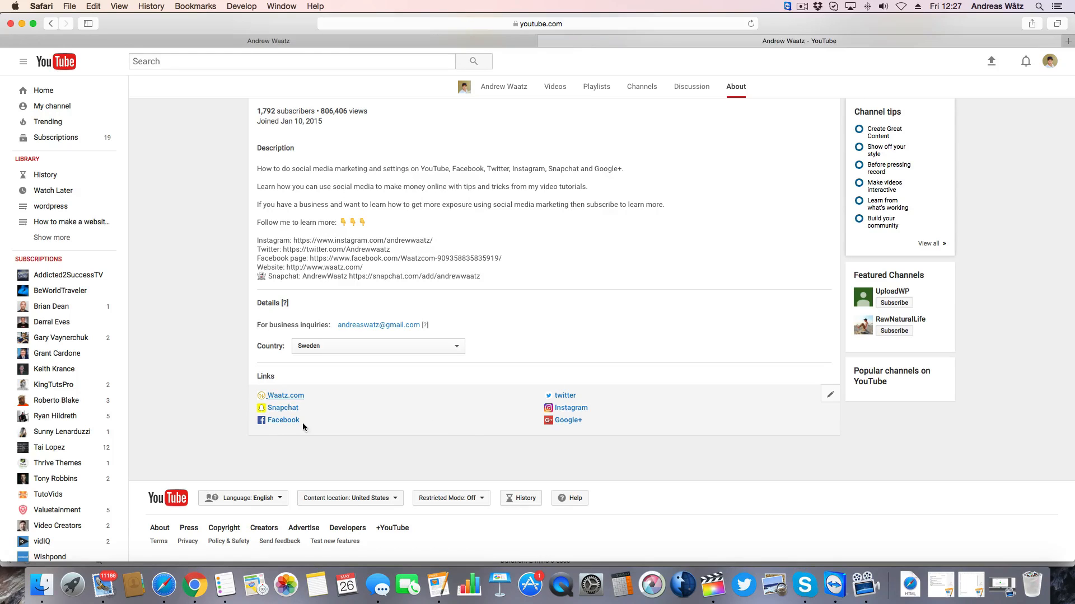
{"action": "mouse_move", "coordinate": [282, 420]}
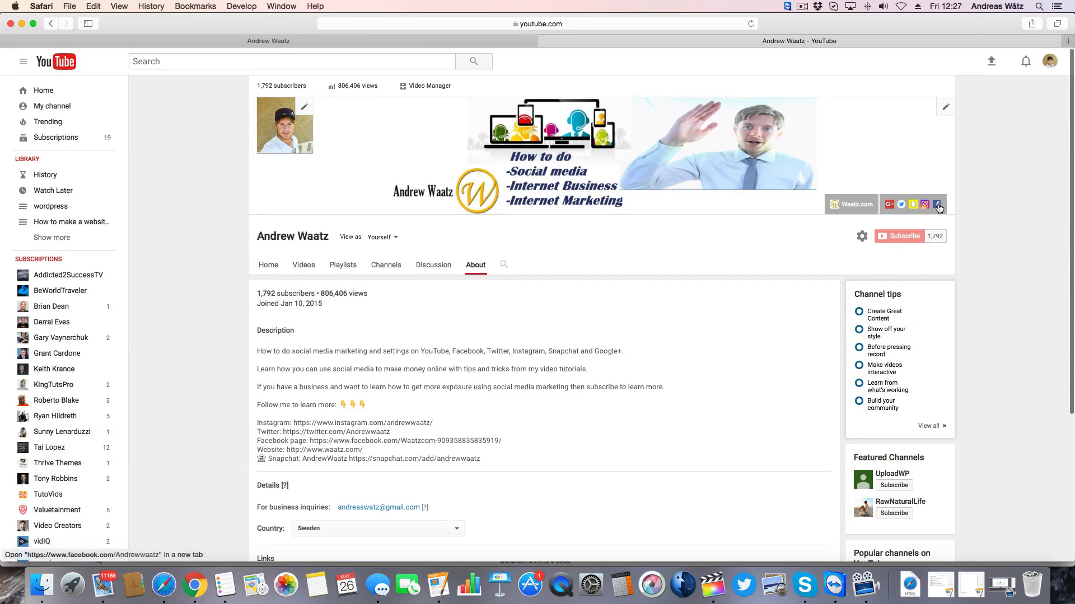
{"action": "mouse_move", "coordinate": [936, 204]}
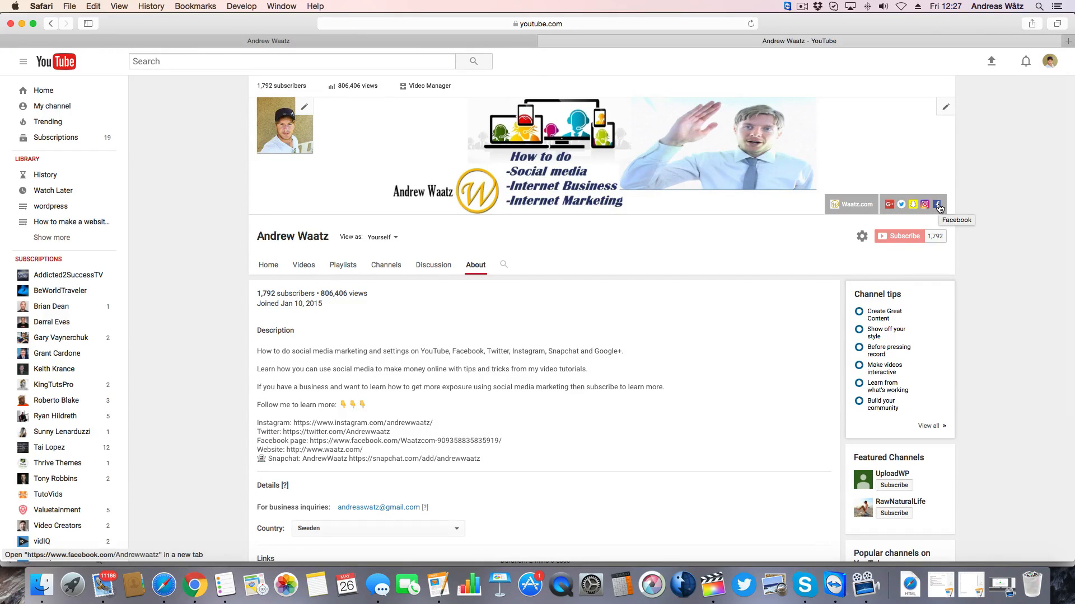
Follow the new Facebook icon on the channel header to the Facebook profile in a new tab.
{"action": "left_click", "coordinate": [937, 204]}
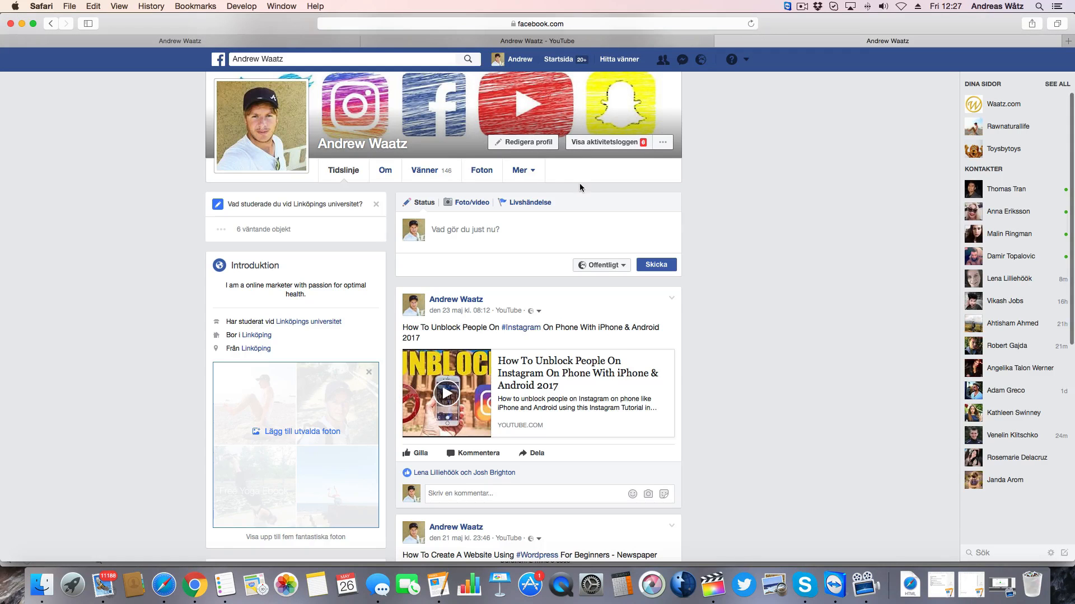
{"action": "scroll", "scroll_direction": "down", "scroll_amount": 3}
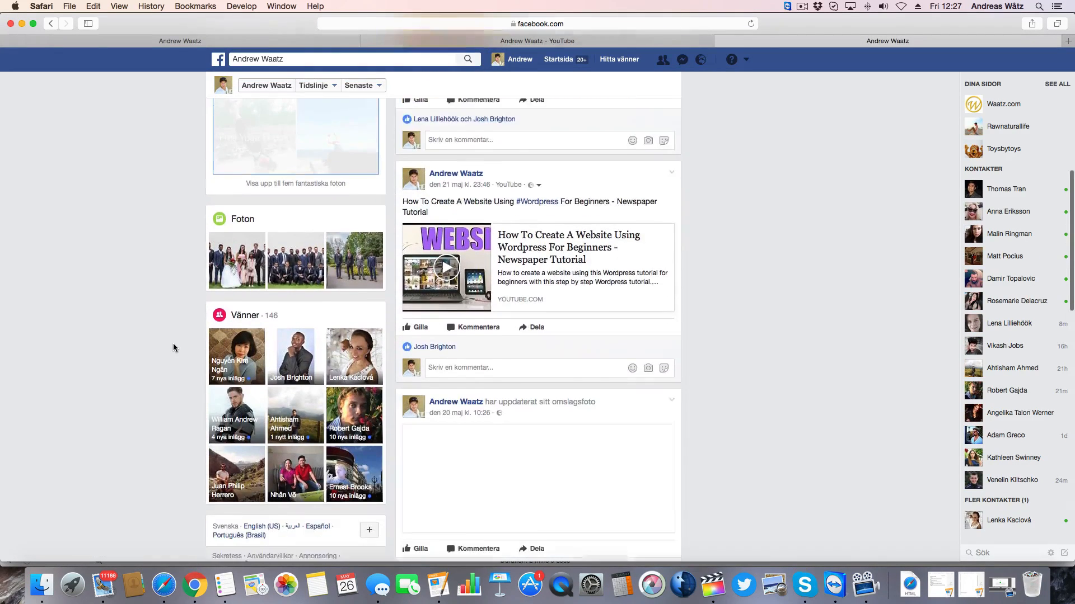